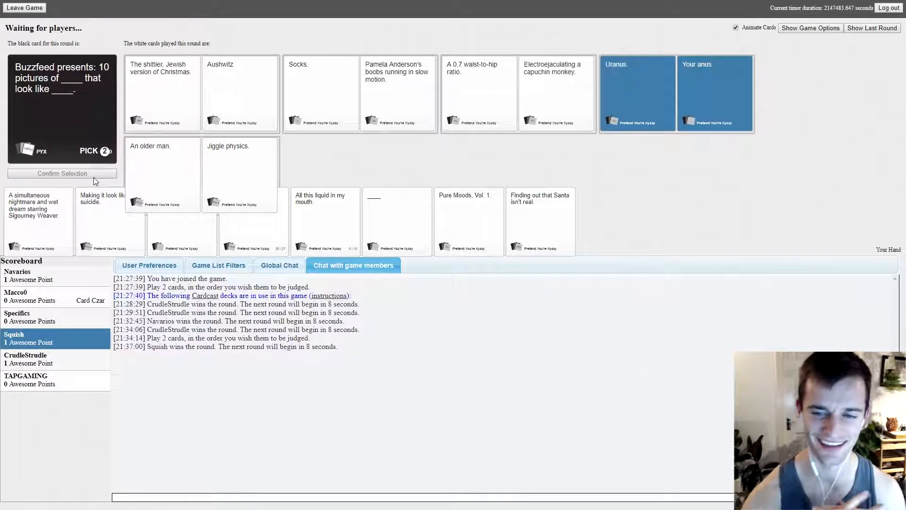
mouse_move(111, 160)
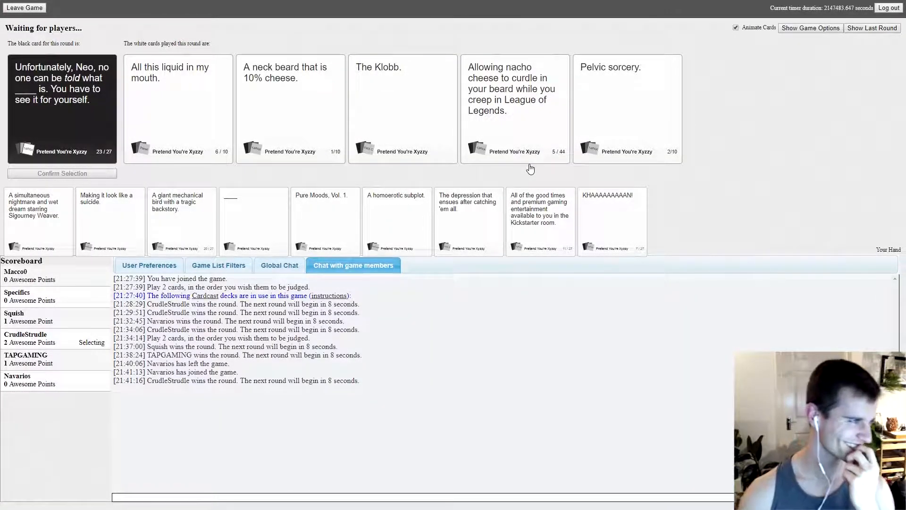
mouse_move(540, 168)
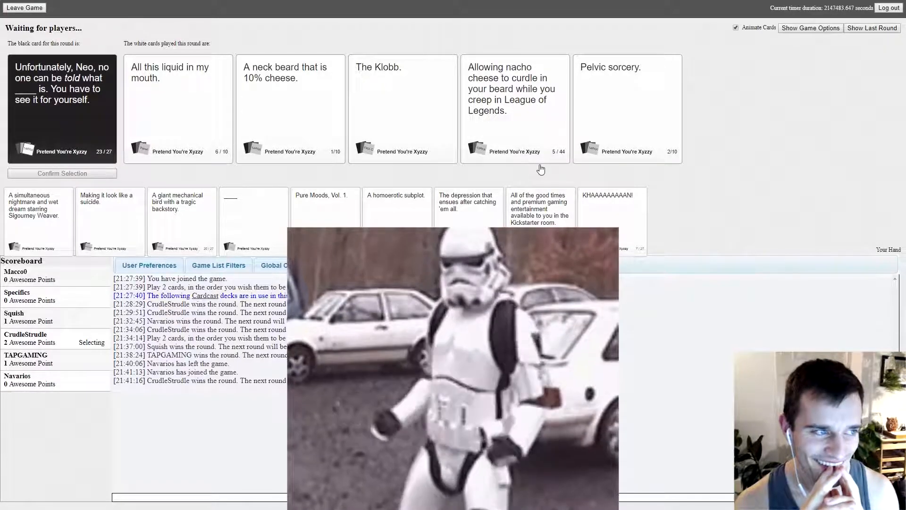
Step: Dismiss the round result as the Neo round gives way to the waylaid round
click(352, 264)
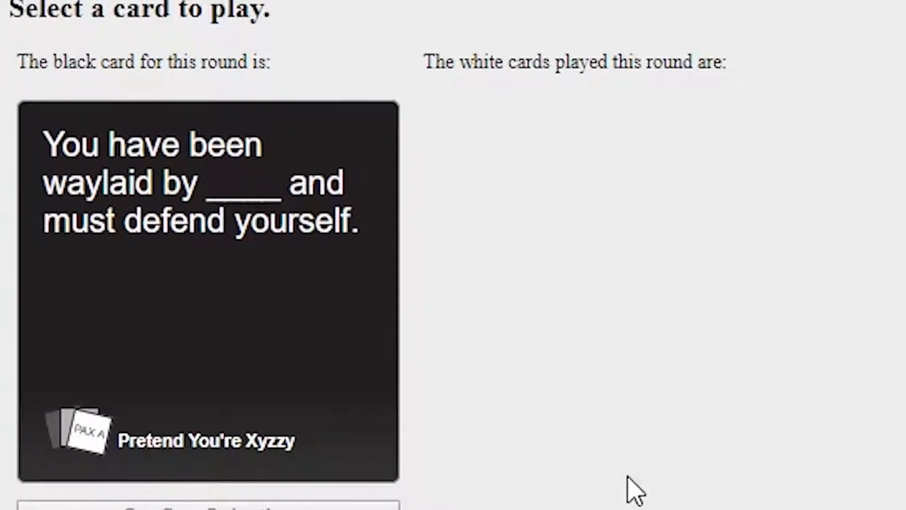
Step: Write 'TAP's Tic Tac Dick' on the blank card and confirm it
text(TAP)
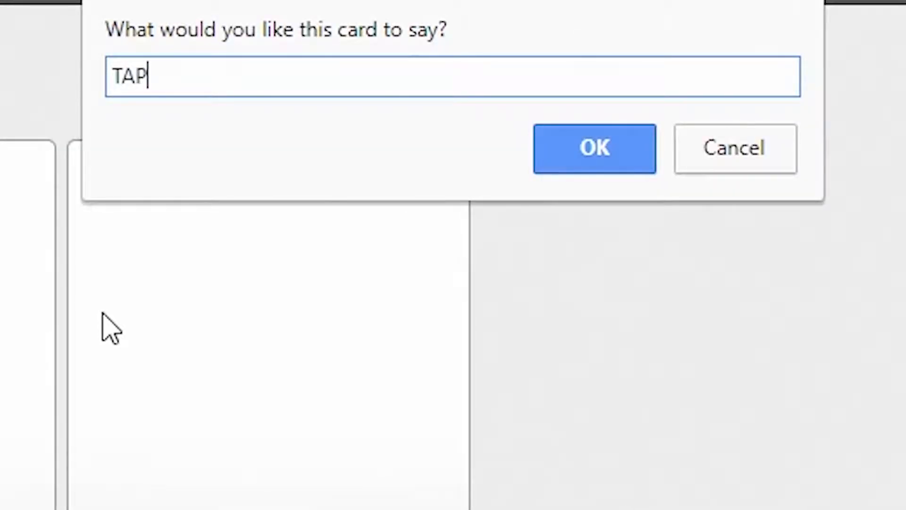
text('s Tic Tac Dick)
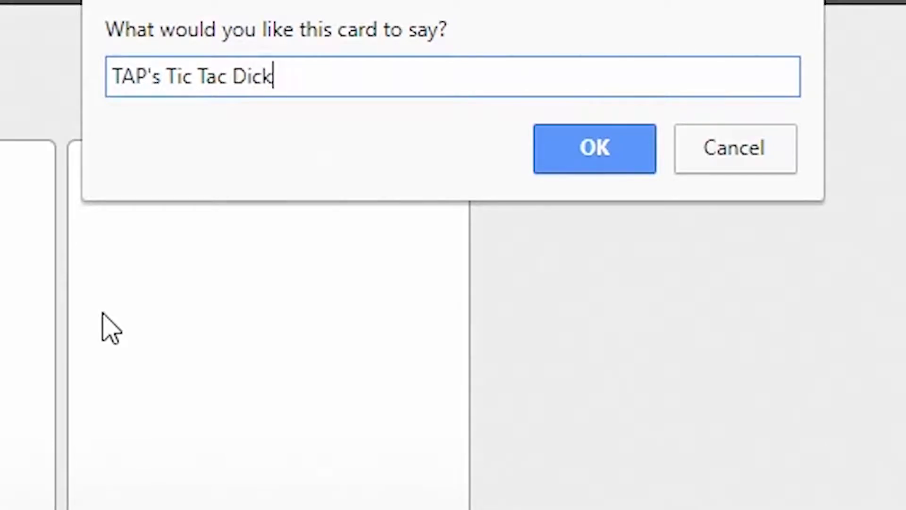
click(594, 148)
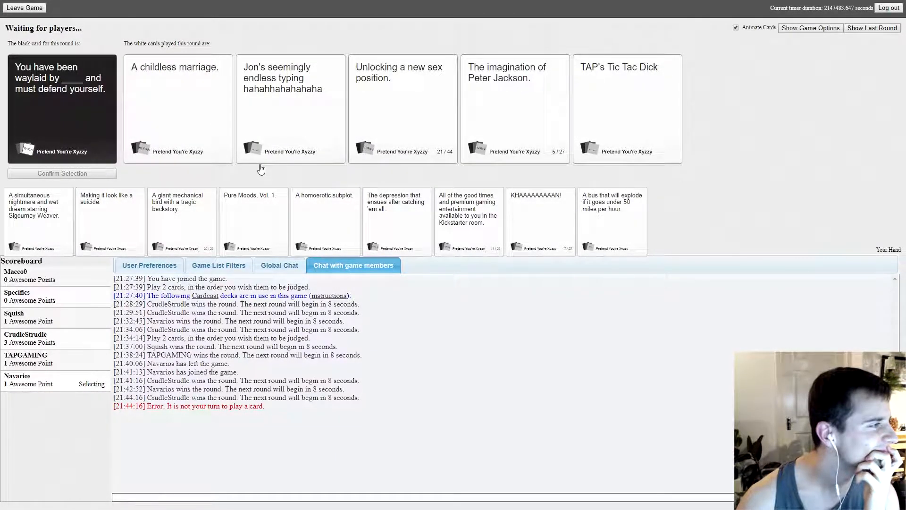
mouse_move(341, 163)
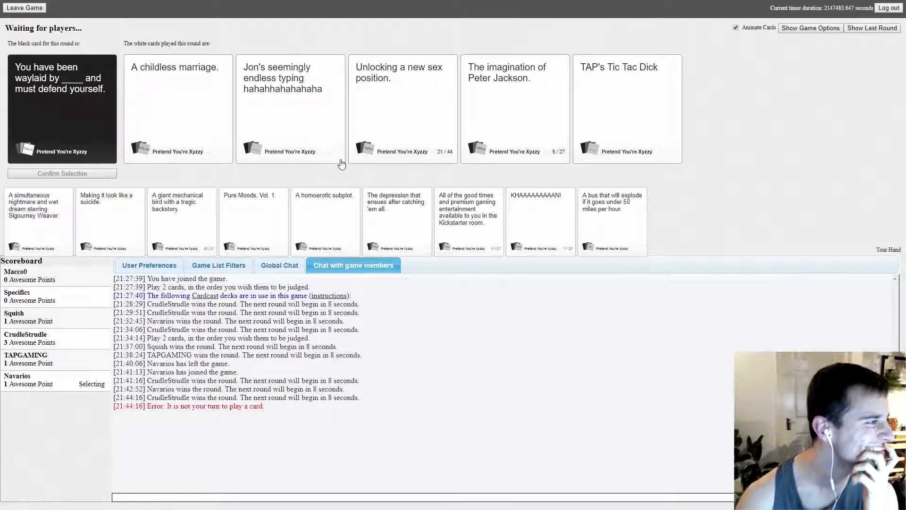
mouse_move(350, 101)
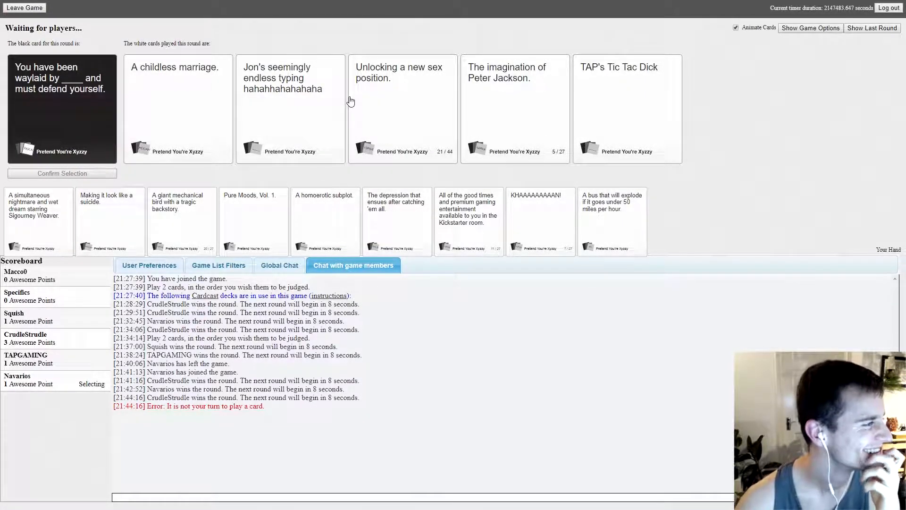
mouse_move(358, 99)
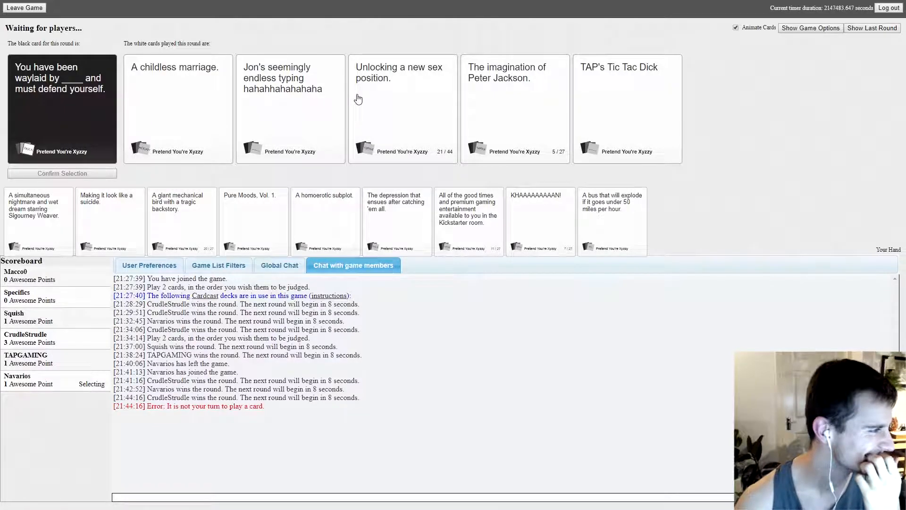
mouse_move(380, 93)
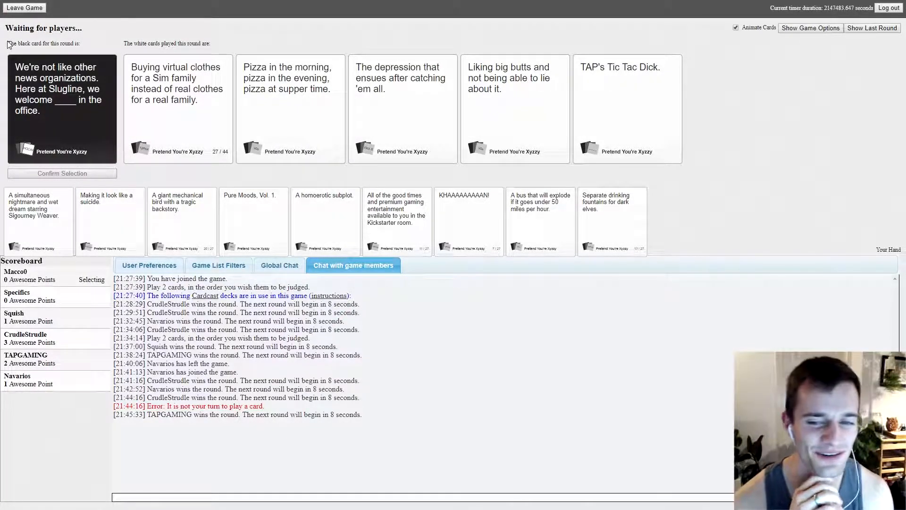
Step: Play a white card in the Slugline round
click(626, 108)
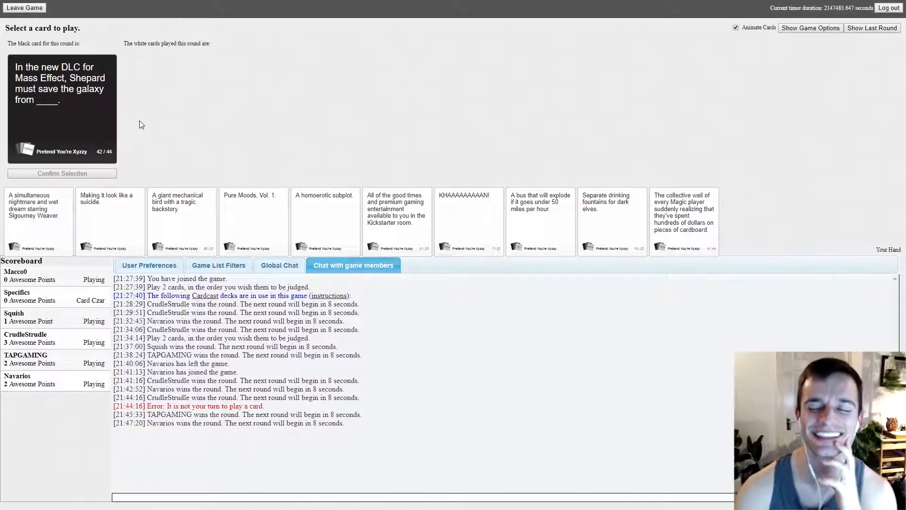
mouse_move(445, 135)
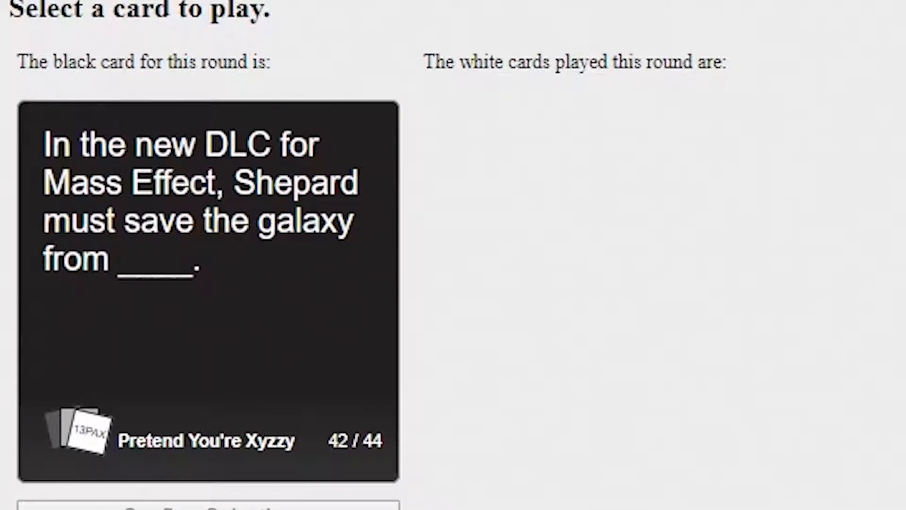
mouse_move(782, 371)
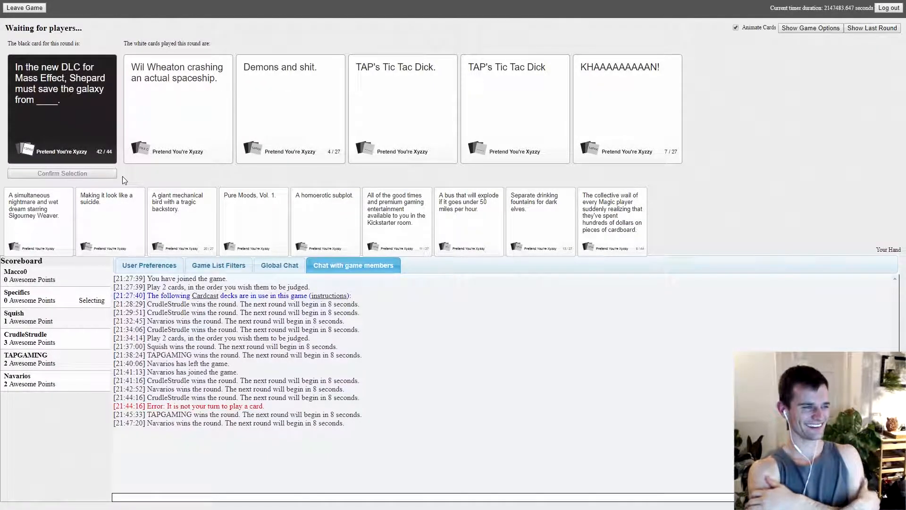
mouse_move(193, 112)
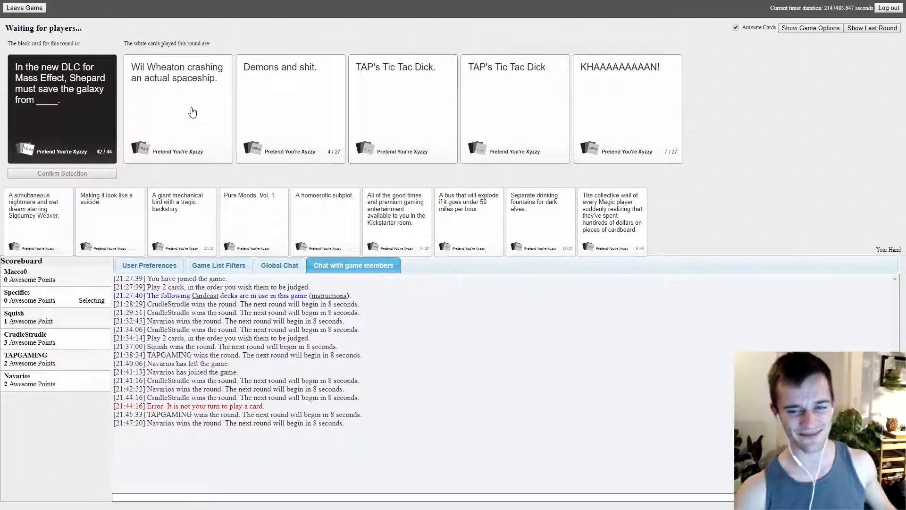
mouse_move(393, 64)
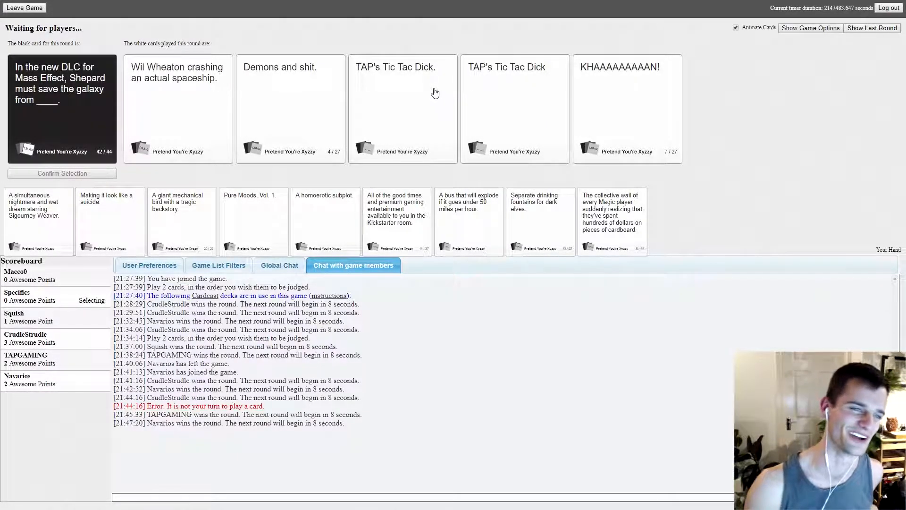
Step: Play a white card for the Mass Effect black card
click(627, 108)
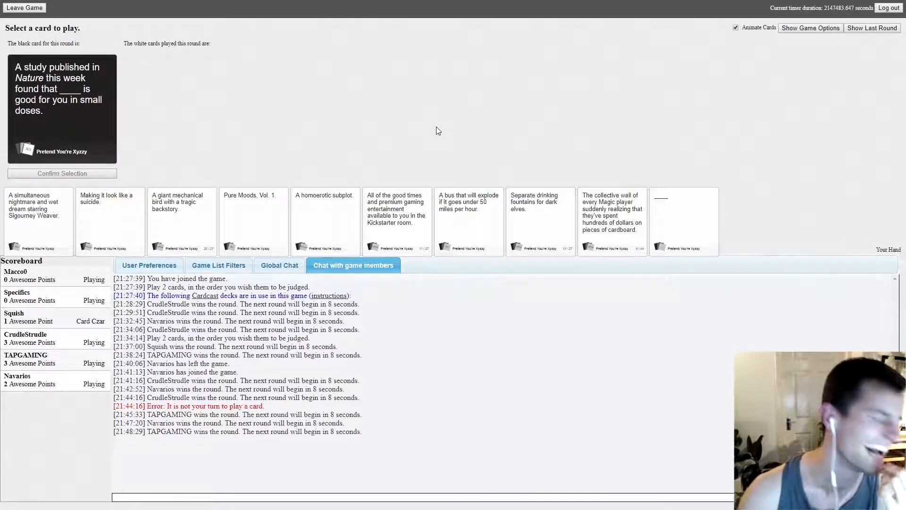
mouse_move(388, 100)
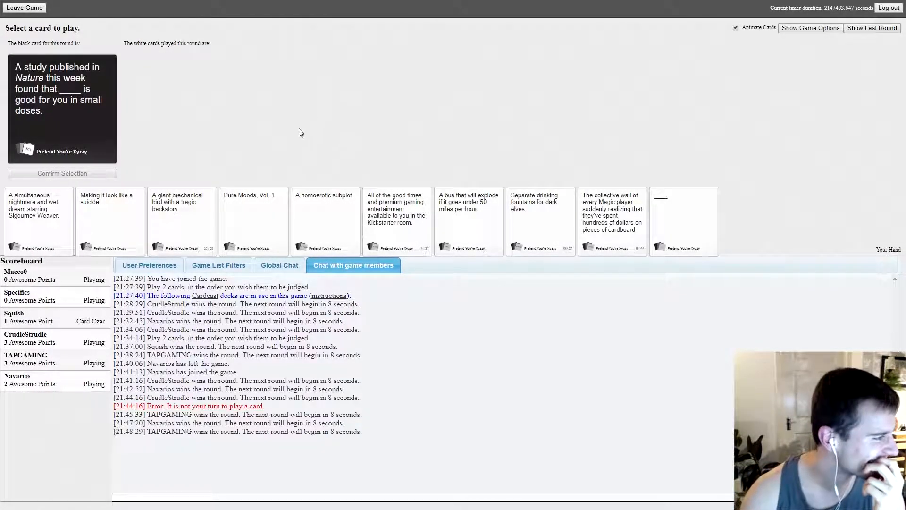
Step: Pick a white card from the hand for the Nature study round
click(684, 221)
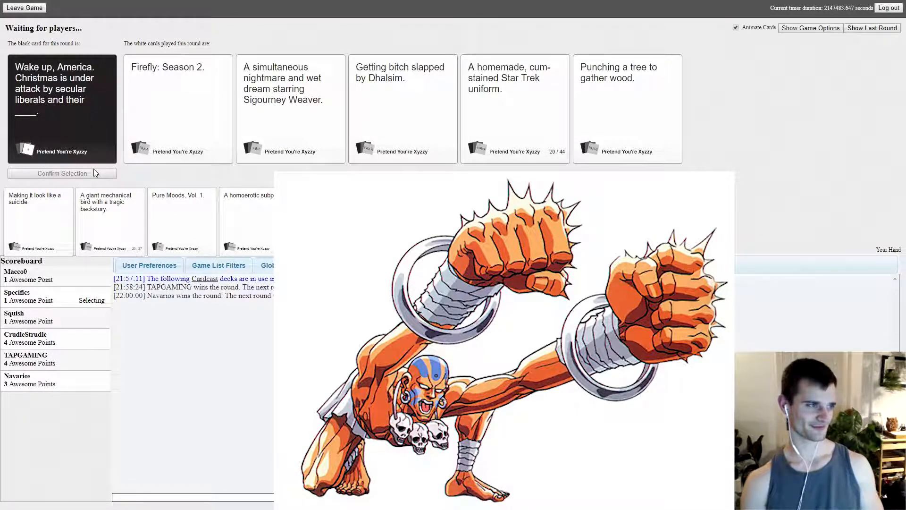
Step: Dismiss the round result while the Christmas round awaits judging
click(353, 265)
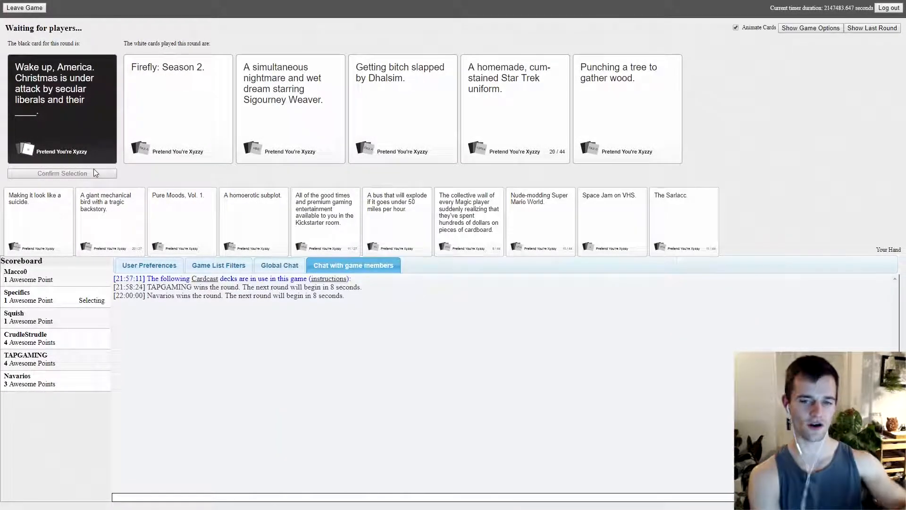